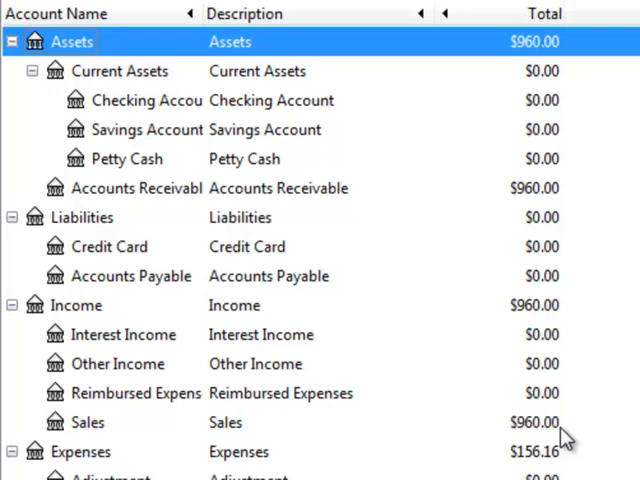
mouse_move(568, 256)
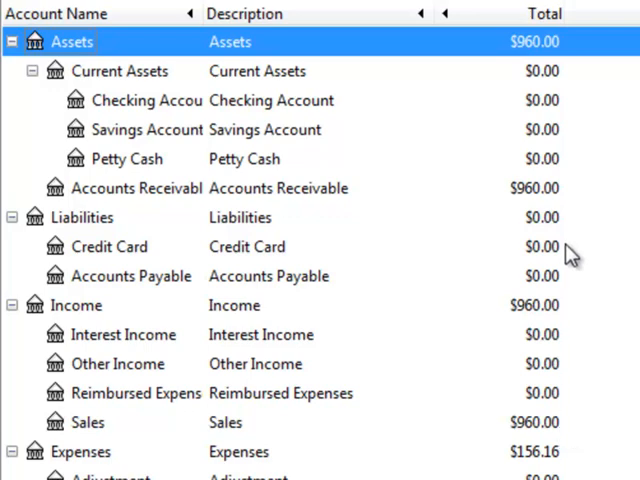
mouse_move(570, 200)
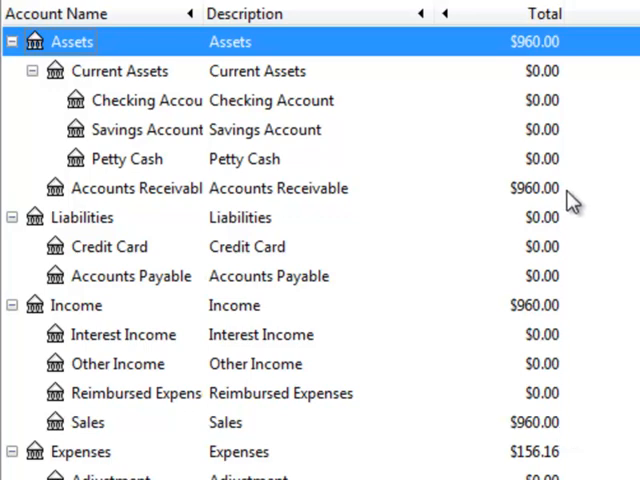
Scroll through the window before bringing up the customer Process Payment form
scroll(down, 3)
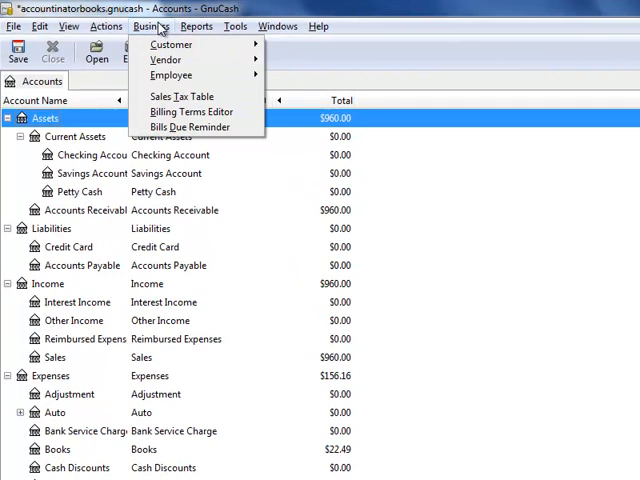
mouse_move(170, 44)
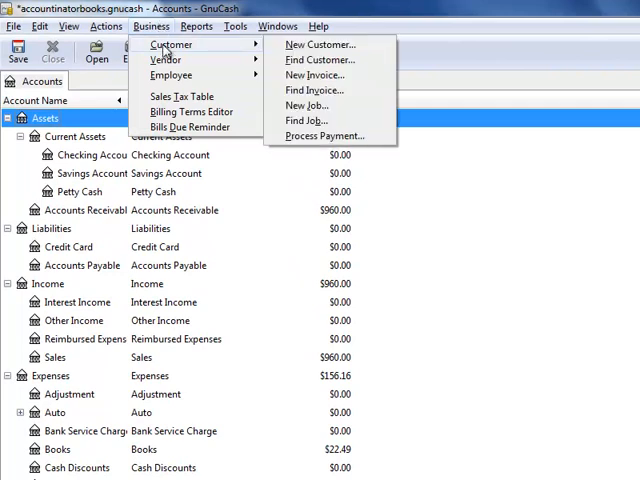
mouse_move(314, 74)
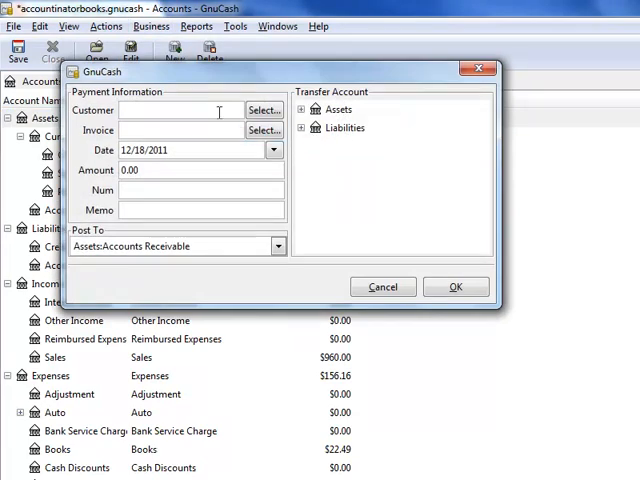
Enter customer Joe's Paint, invoice 1001, amount 960.00 and reference 'Check no. 357'
text(joe)
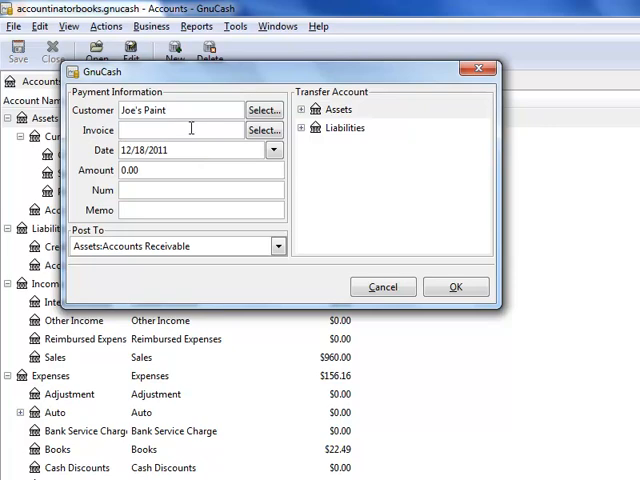
click(264, 130)
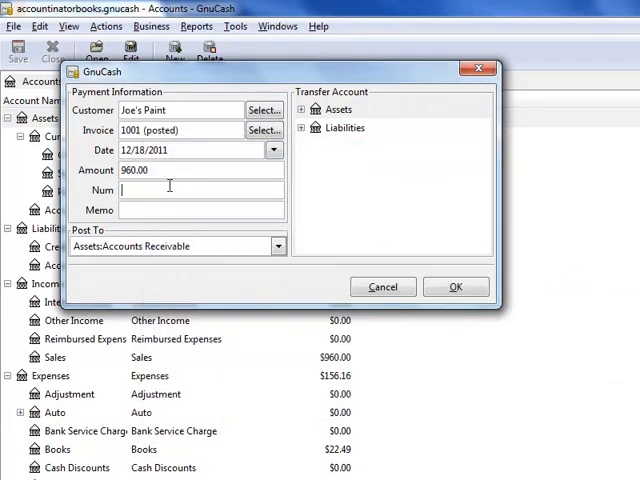
text(Check no. 357)
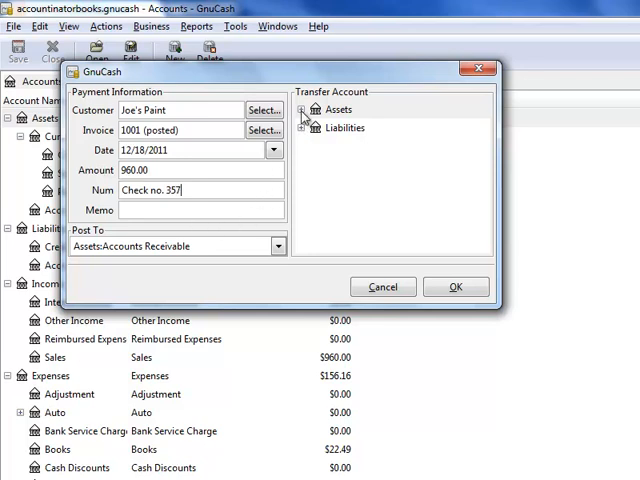
Choose Assets > Current Assets > Checking Account as transfer account and record the $960.00 payment
click(308, 108)
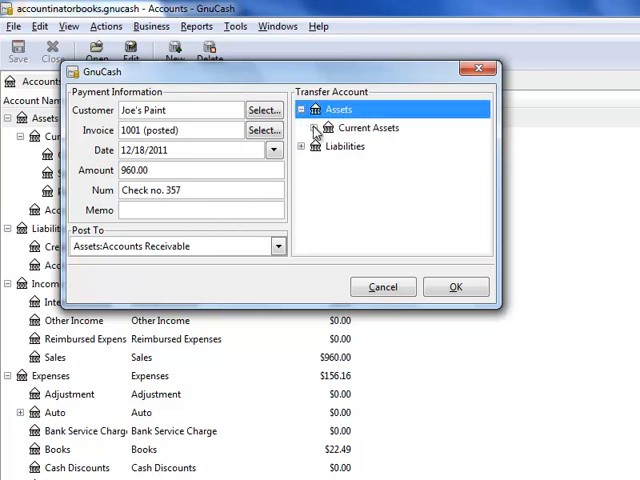
click(312, 128)
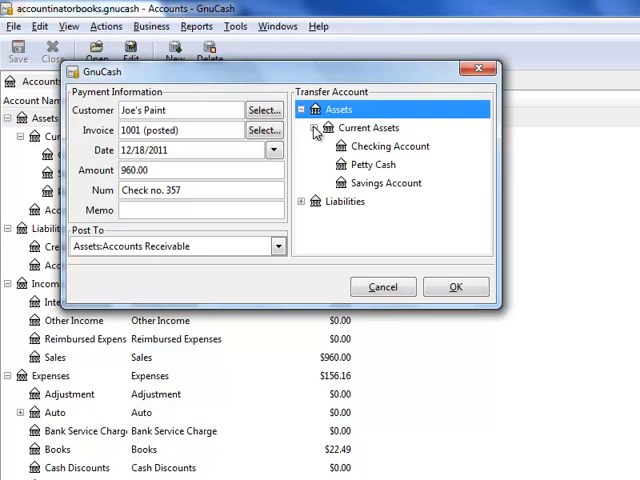
click(388, 146)
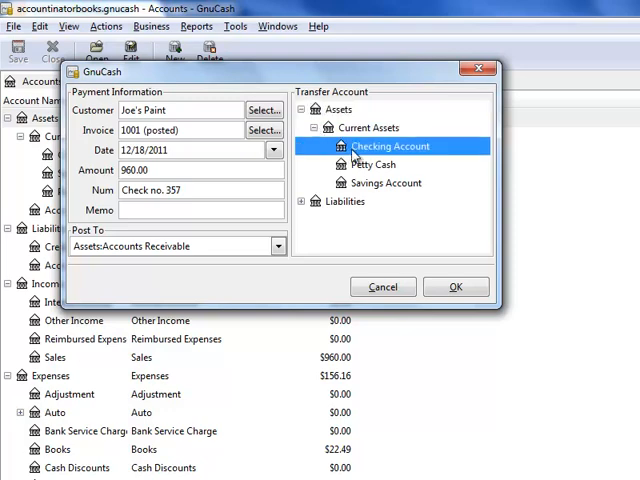
mouse_move(400, 216)
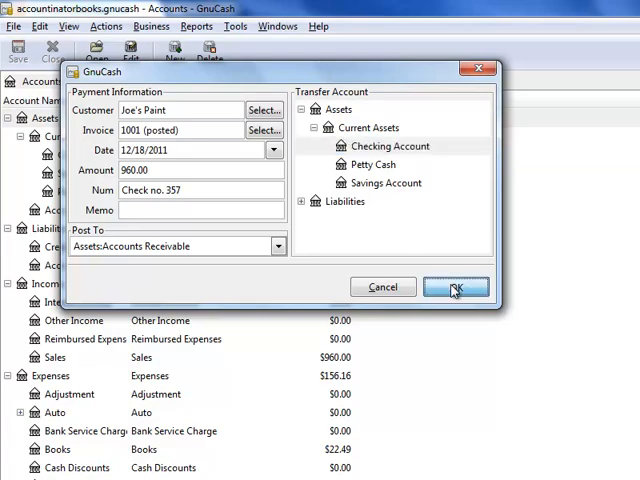
click(456, 288)
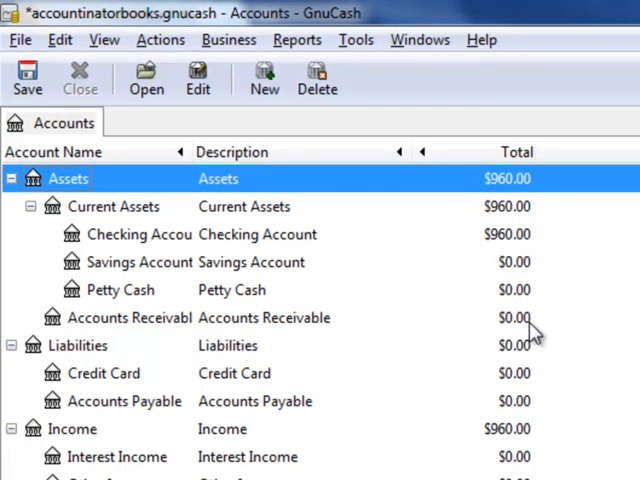
Generate the Balance Sheet report showing Checking Account and Total Assets at $960.00
click(196, 40)
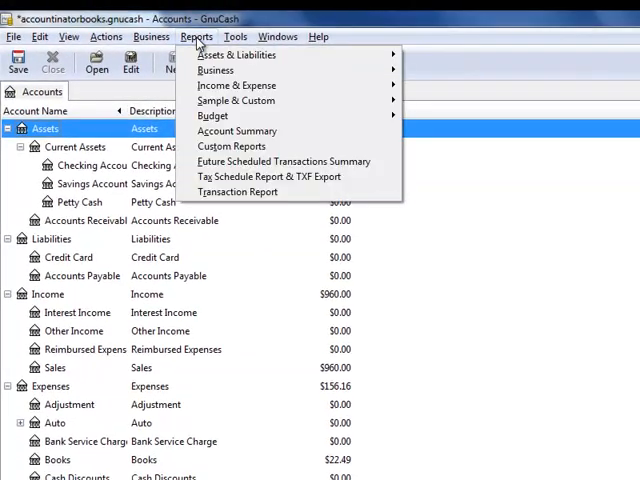
mouse_move(236, 54)
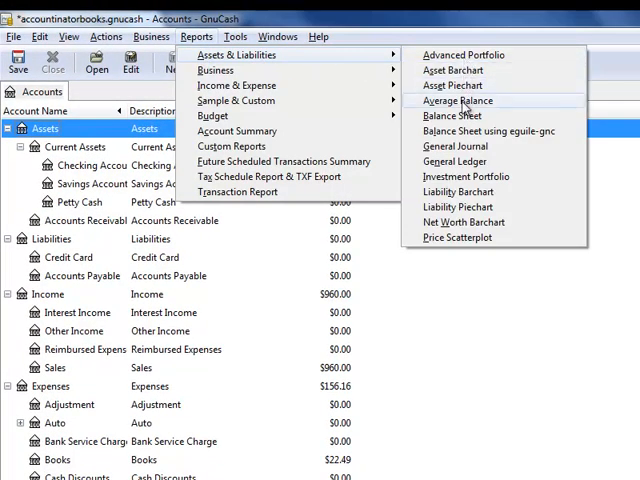
click(438, 116)
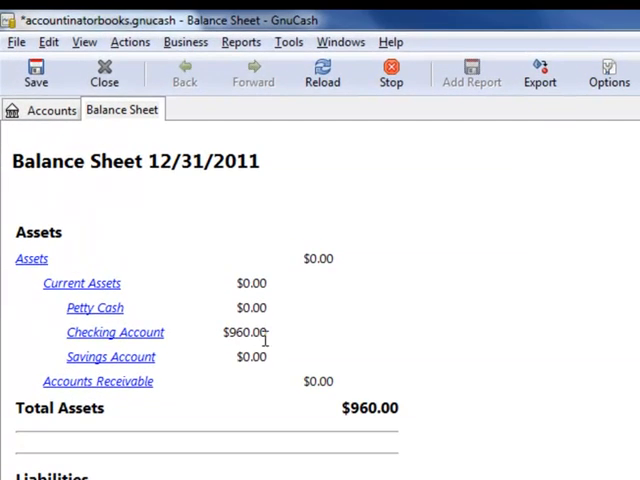
scroll(down, 3)
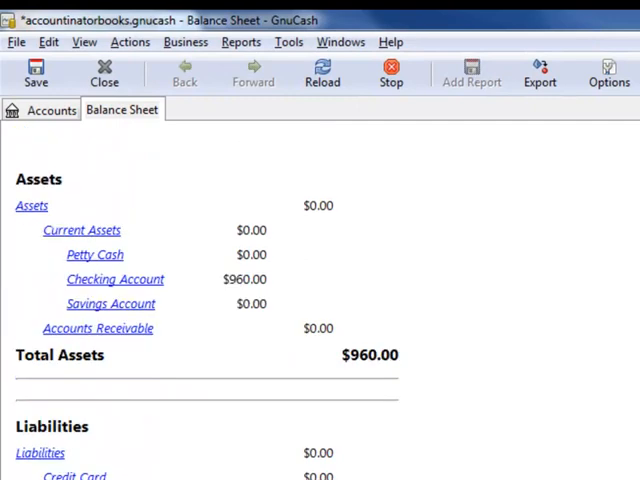
scroll(down, 3)
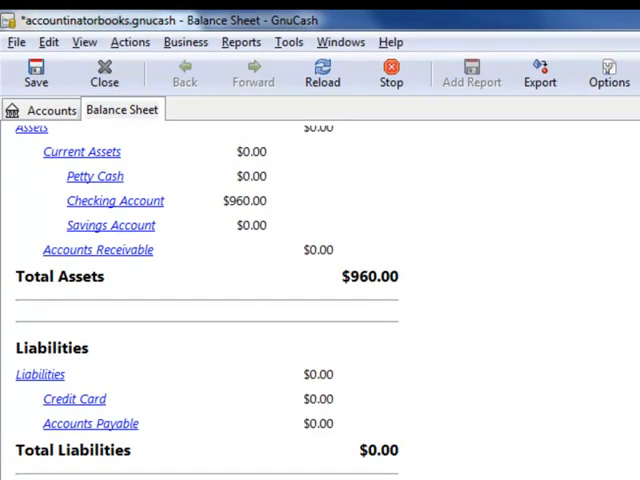
scroll(up, 3)
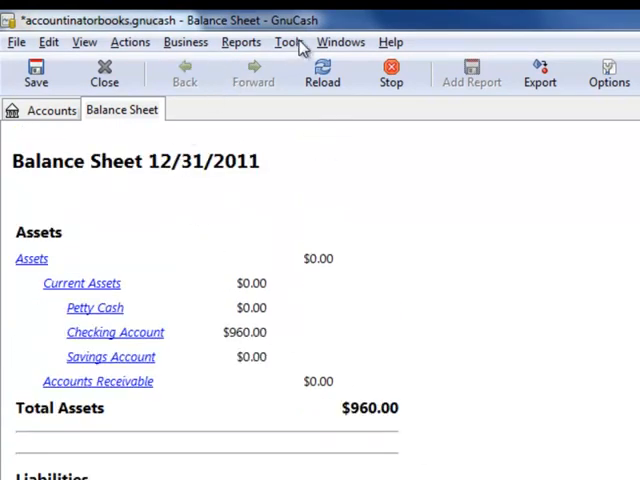
Browse the Reports menu's Business and Income & Expense submenus
click(240, 42)
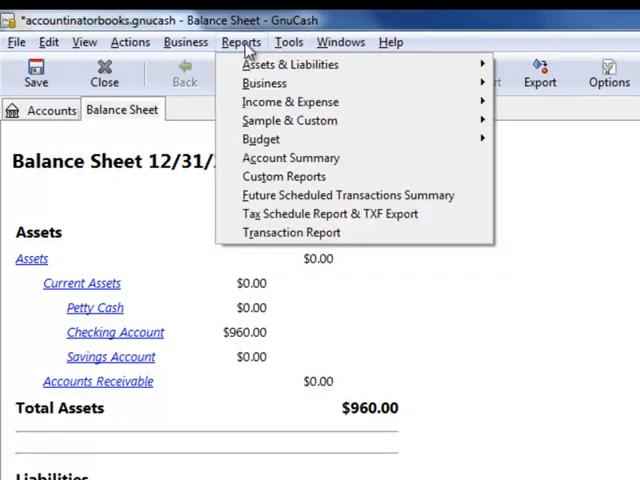
mouse_move(264, 84)
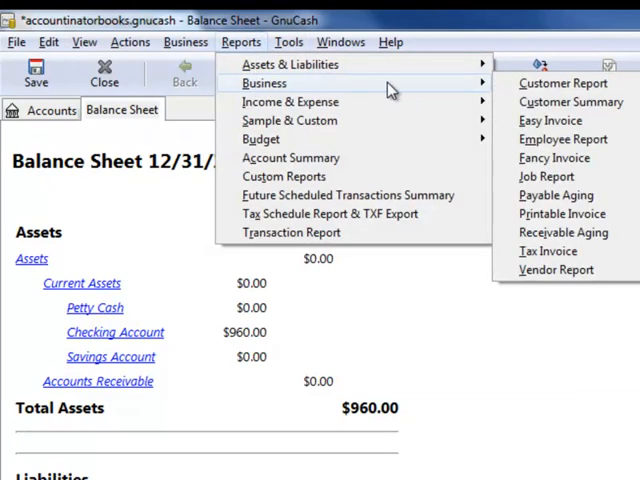
mouse_move(290, 100)
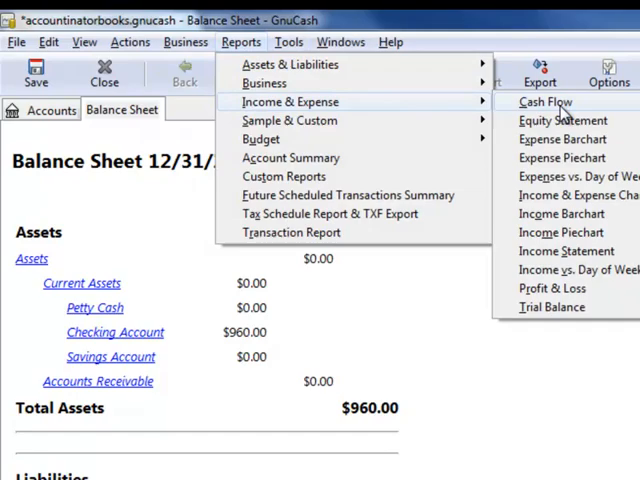
mouse_move(552, 228)
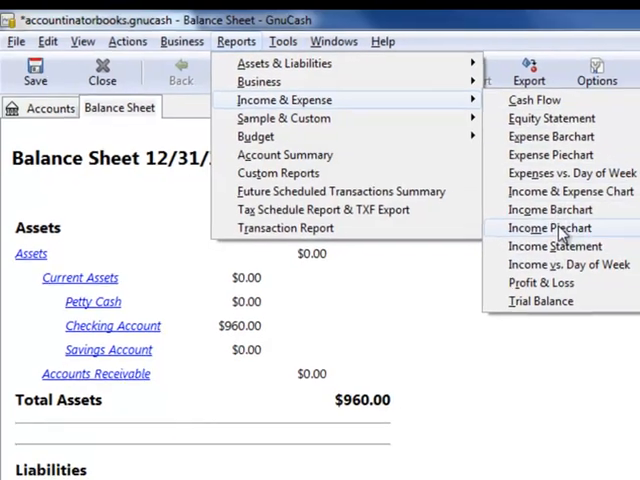